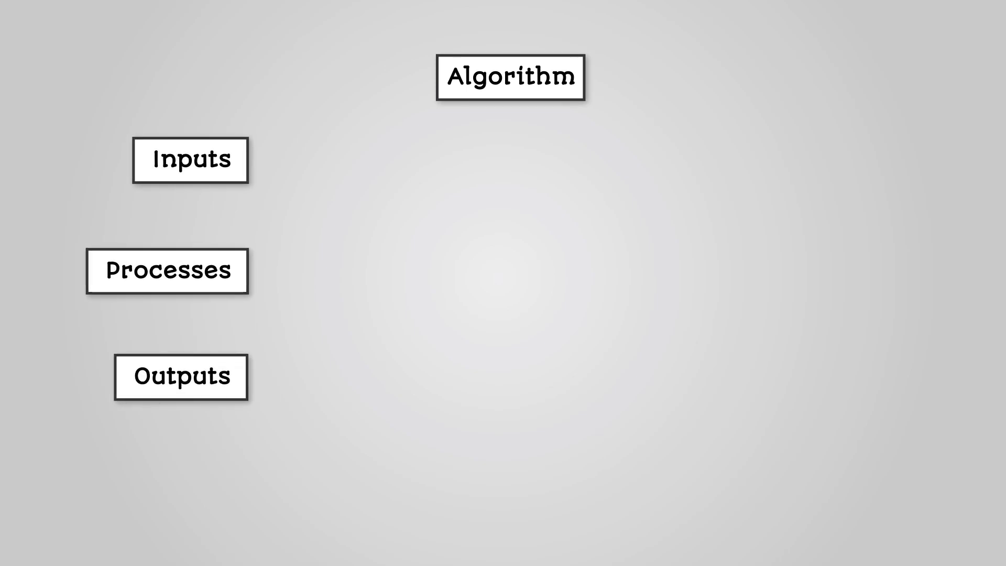
click(189, 159)
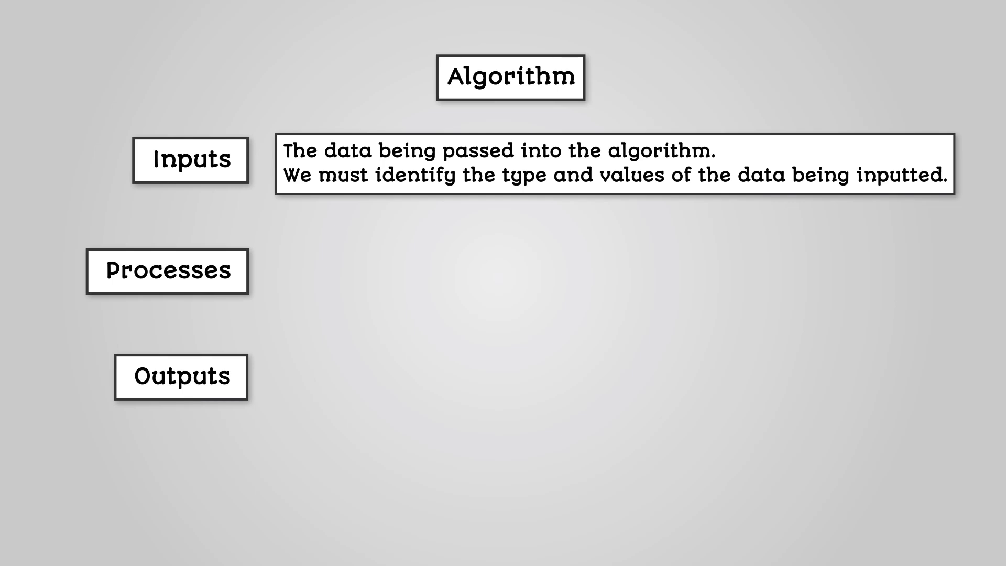
click(166, 270)
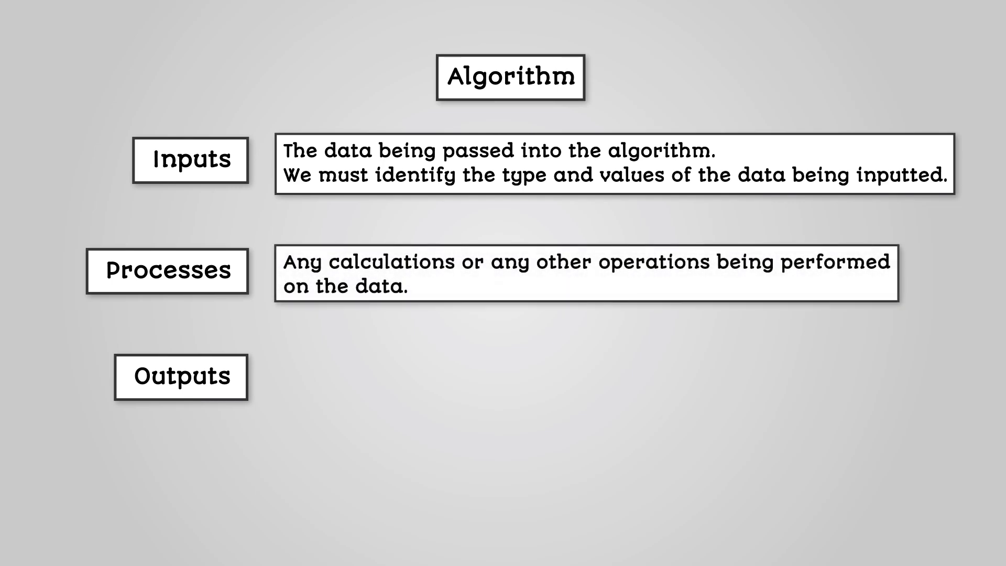